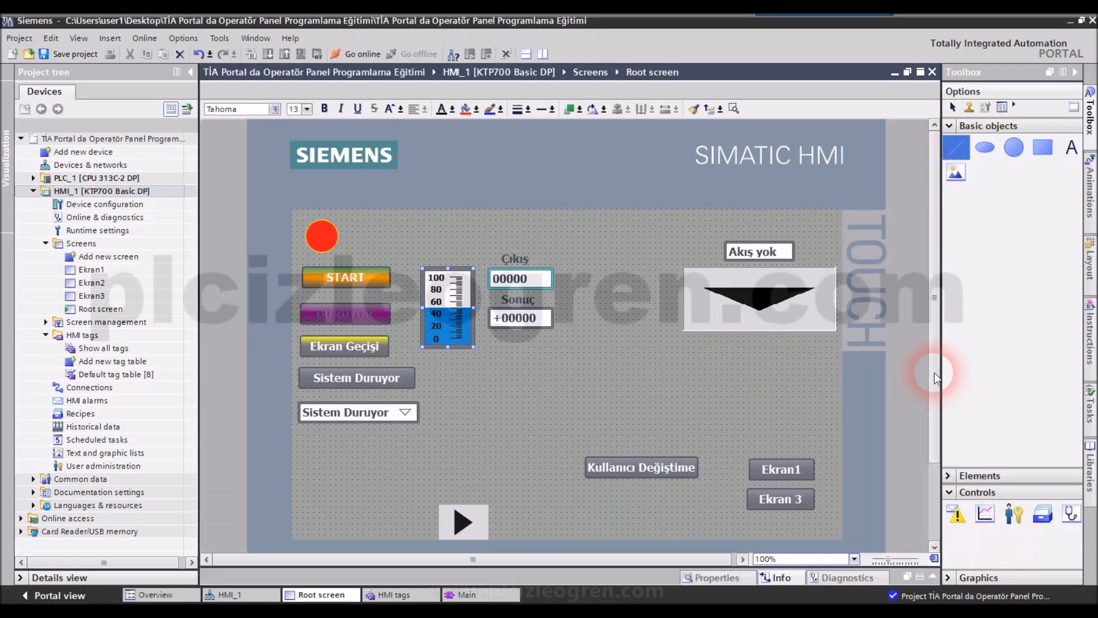
pyautogui.moveTo(715, 368)
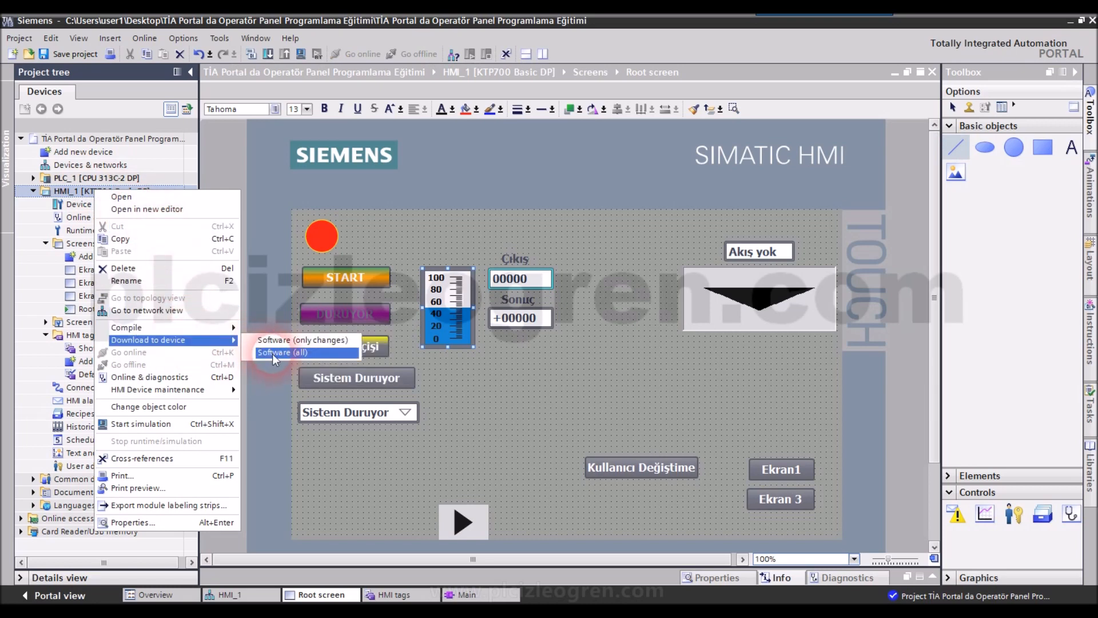
pyautogui.moveTo(303, 340)
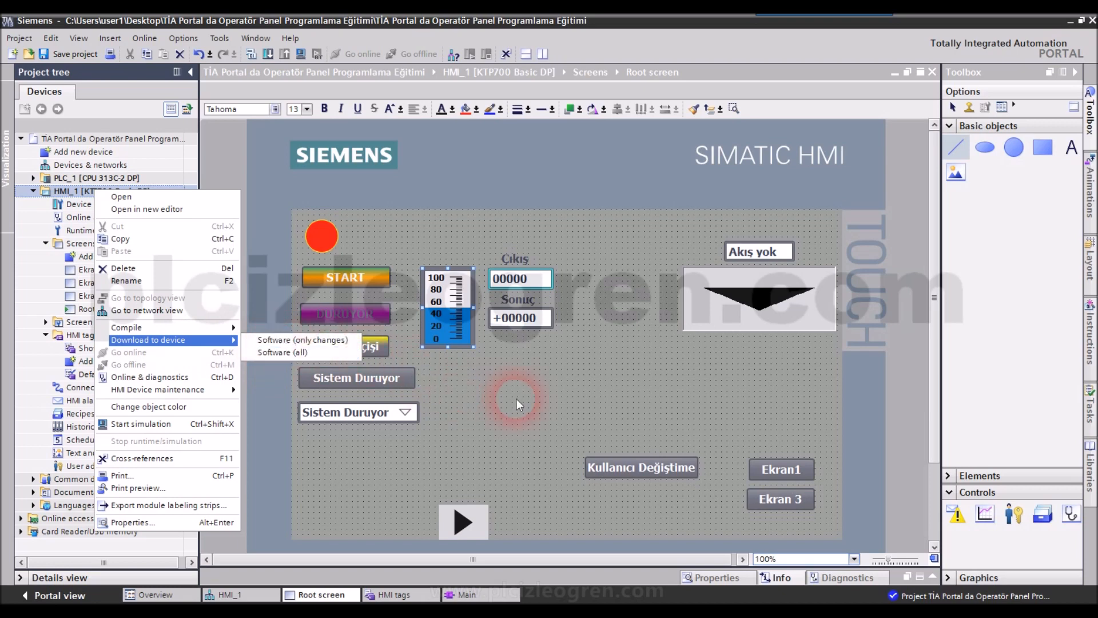
# Dismiss the download options, open the HMI_1 tag table, and edit Alarm Grubu's acquisition cycle
pyautogui.click(540, 389)
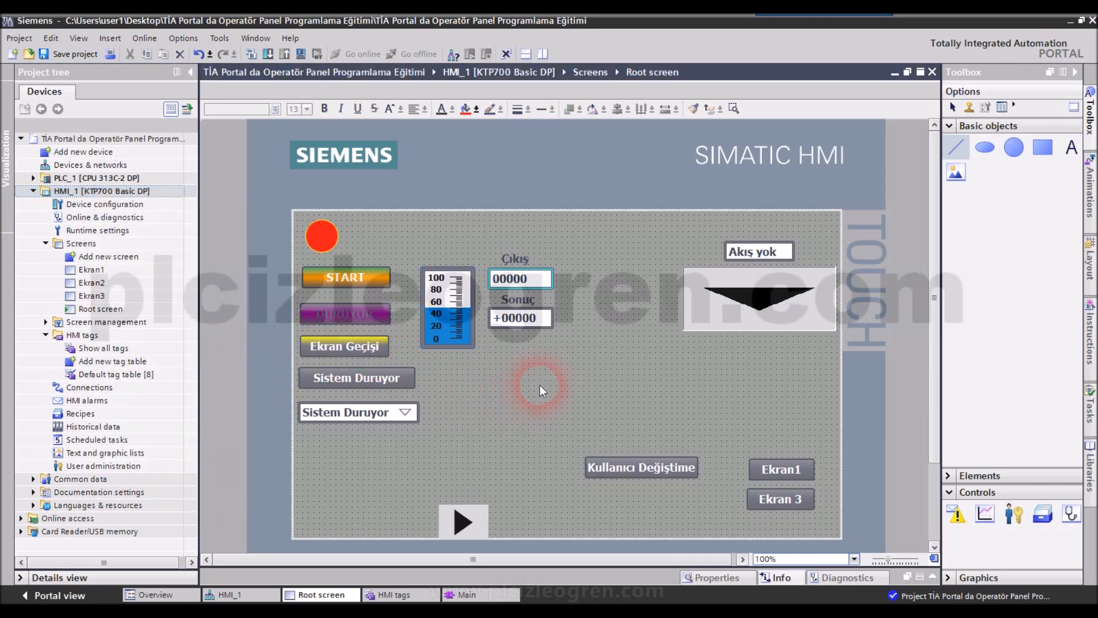
pyautogui.click(396, 595)
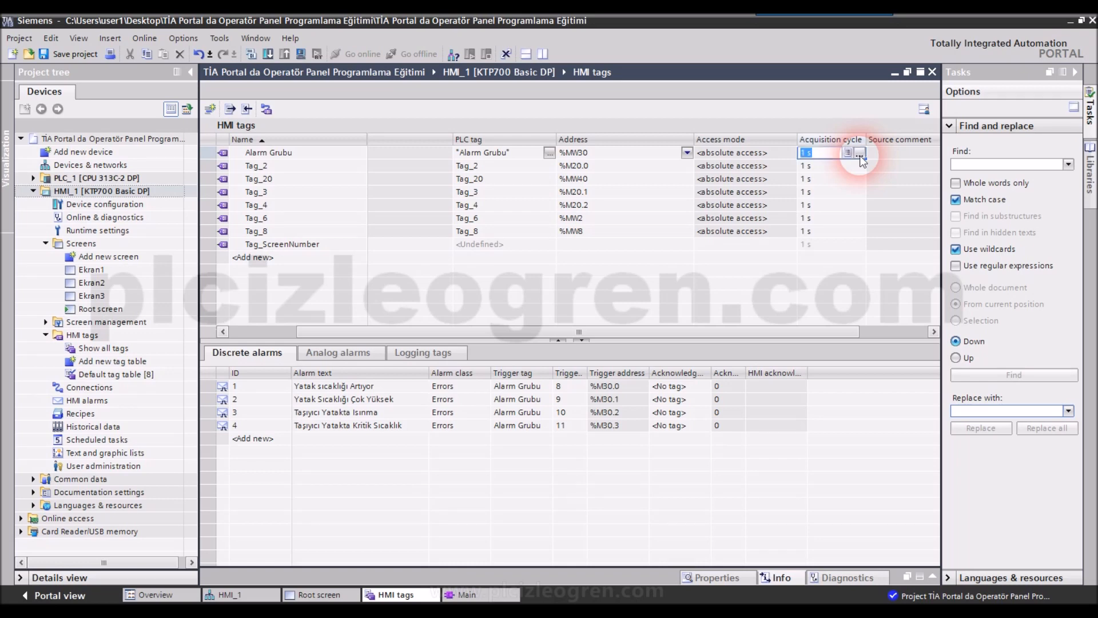
pyautogui.click(860, 153)
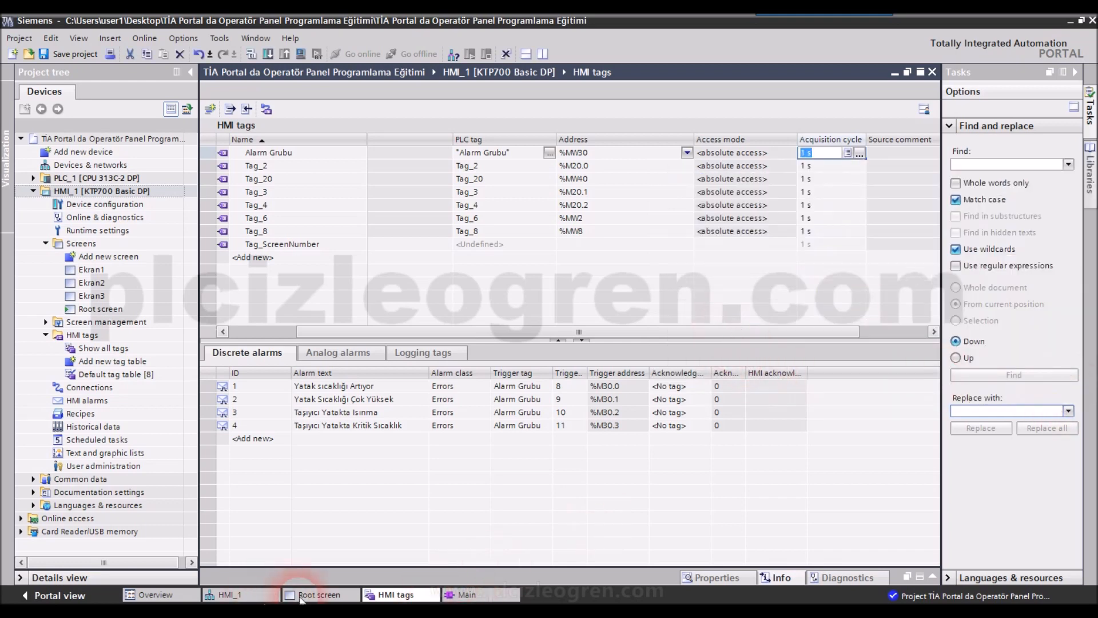
# Return to the HMI_1 Root screen and browse the Edit, Project and Online menus
pyautogui.click(317, 595)
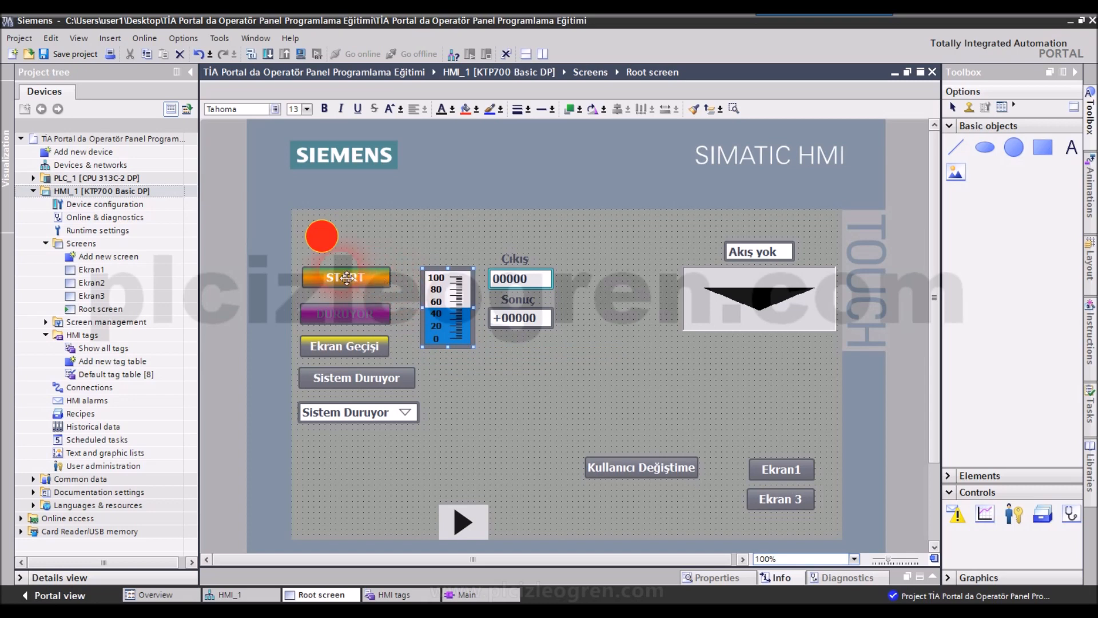
pyautogui.moveTo(97, 80)
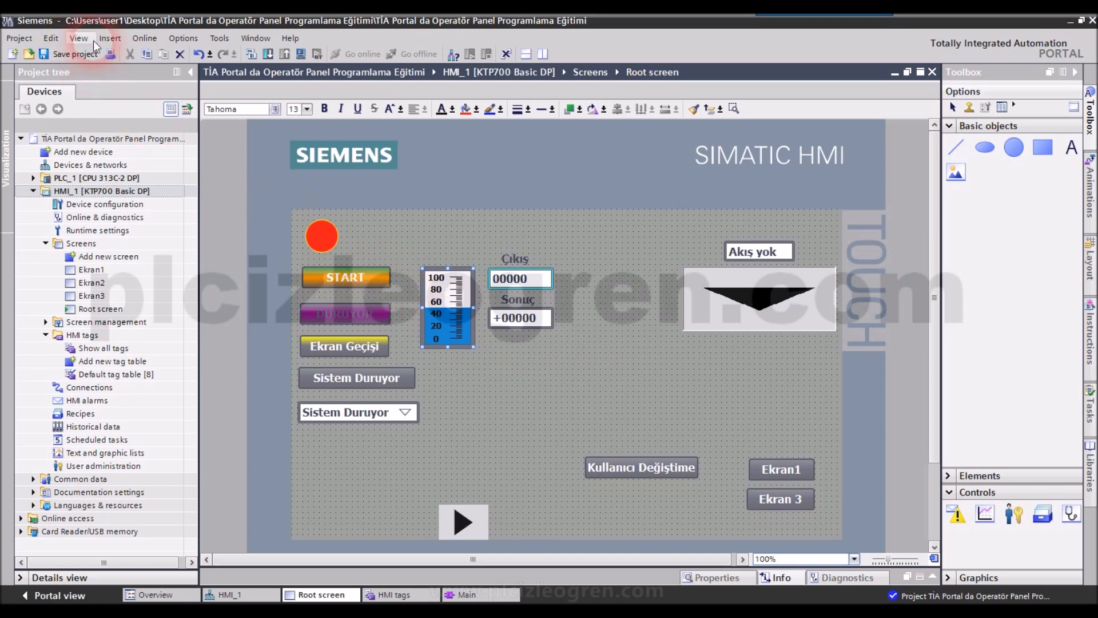
pyautogui.moveTo(50, 38)
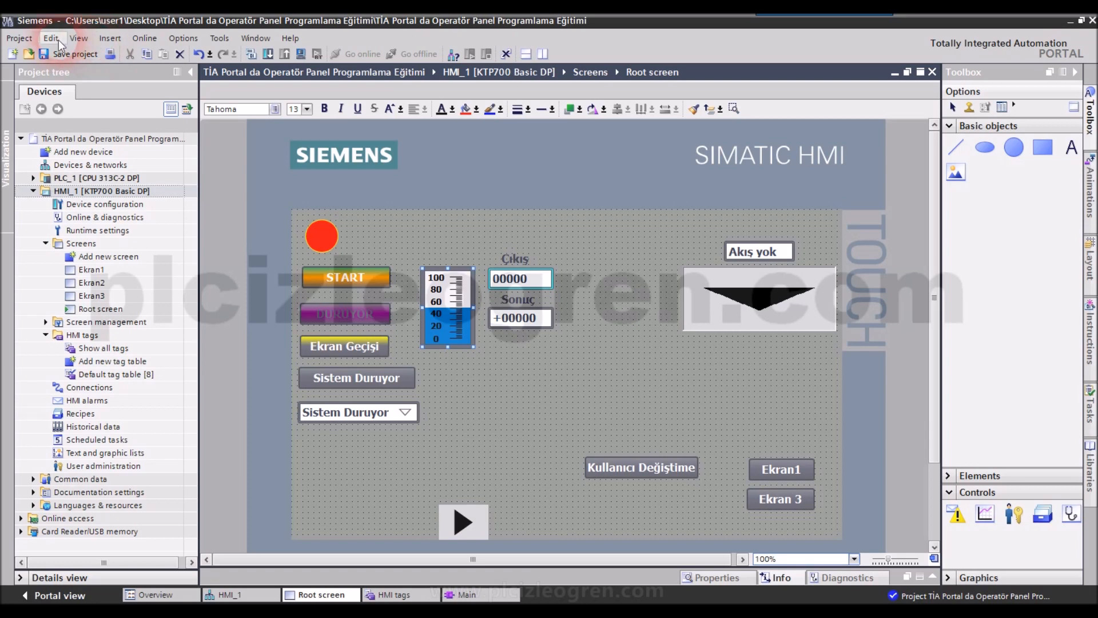
pyautogui.click(49, 37)
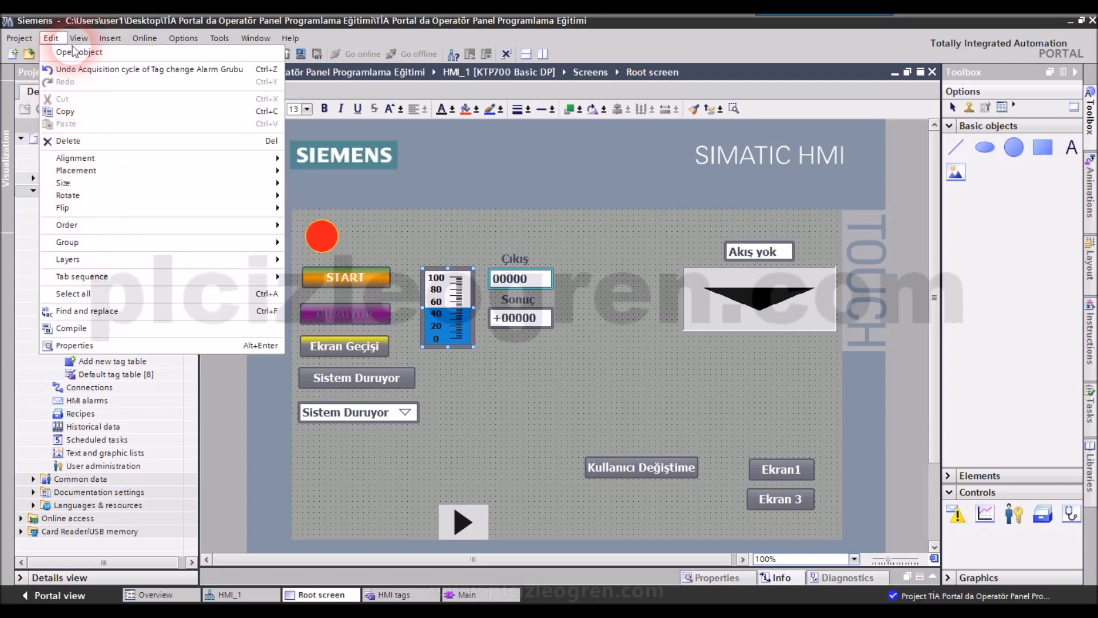
pyautogui.click(19, 37)
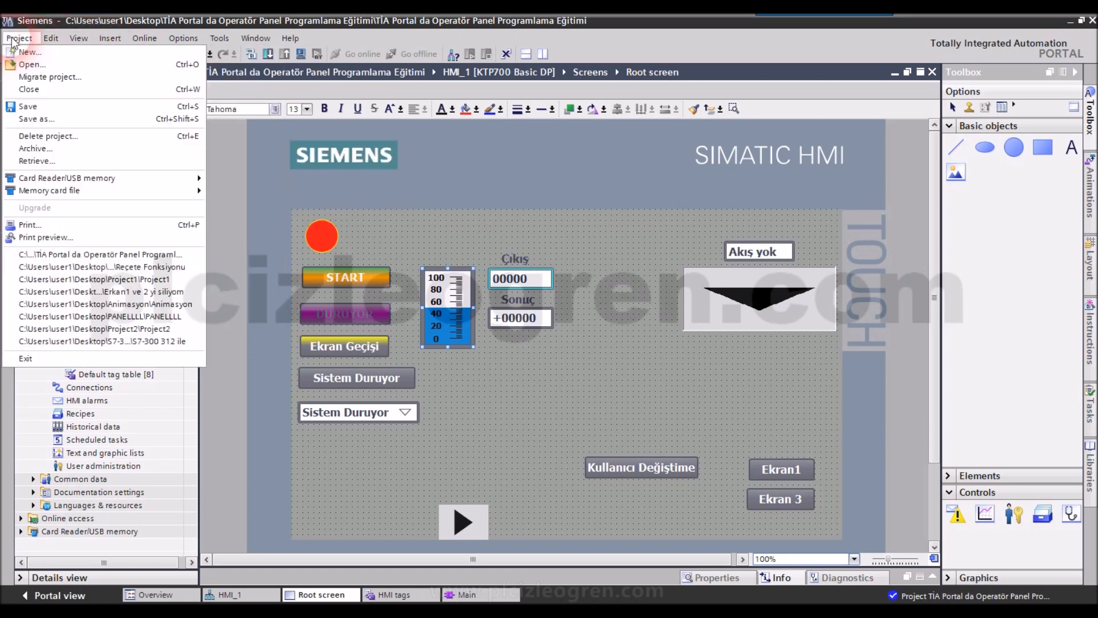
pyautogui.click(145, 38)
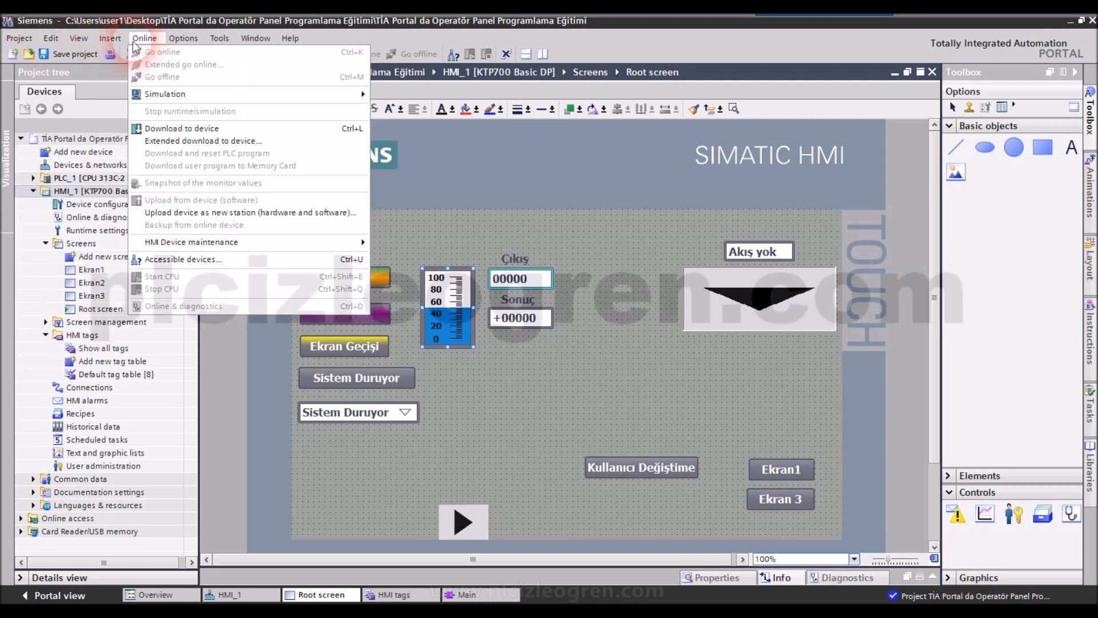
pyautogui.moveTo(205, 212)
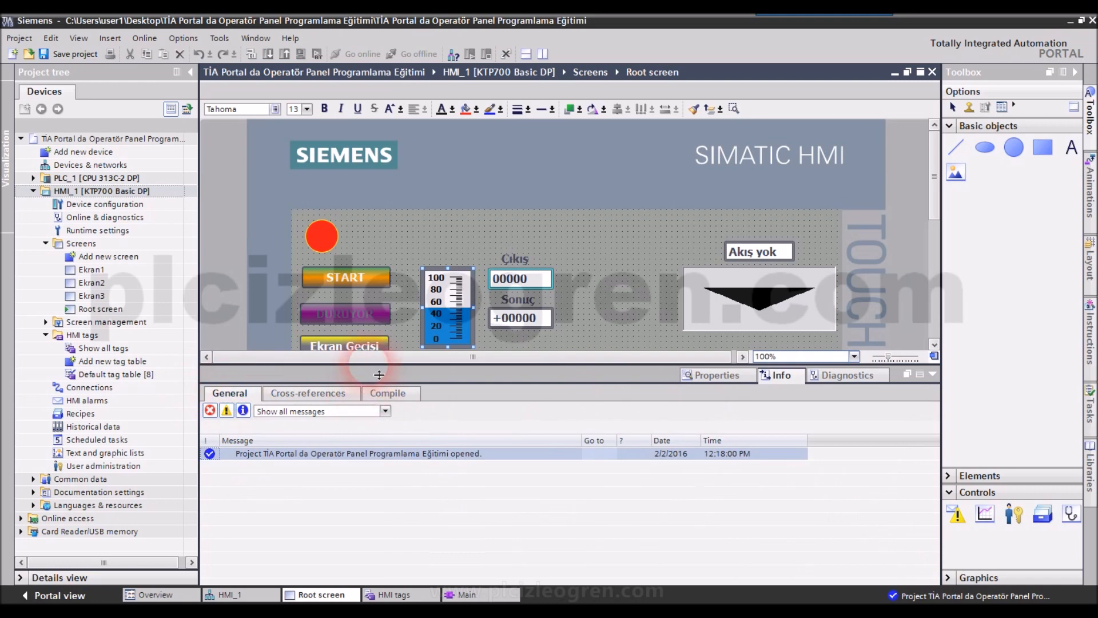
pyautogui.moveTo(750, 410)
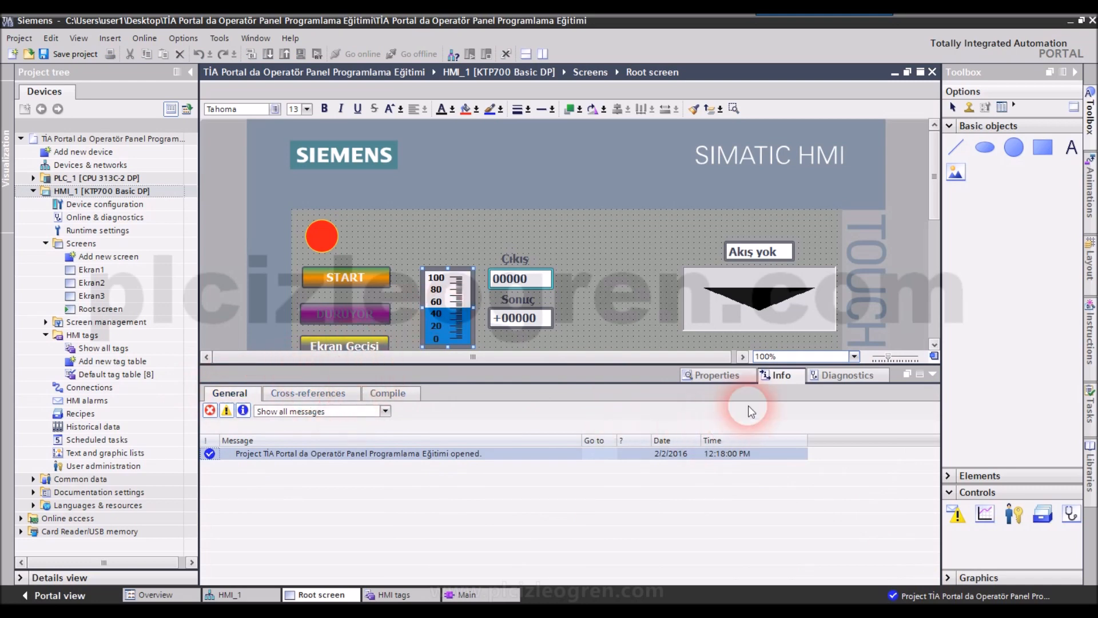
# Show Bar_1's cross-references and follow Tag_8 to Main [OB1] Network 4
pyautogui.click(307, 393)
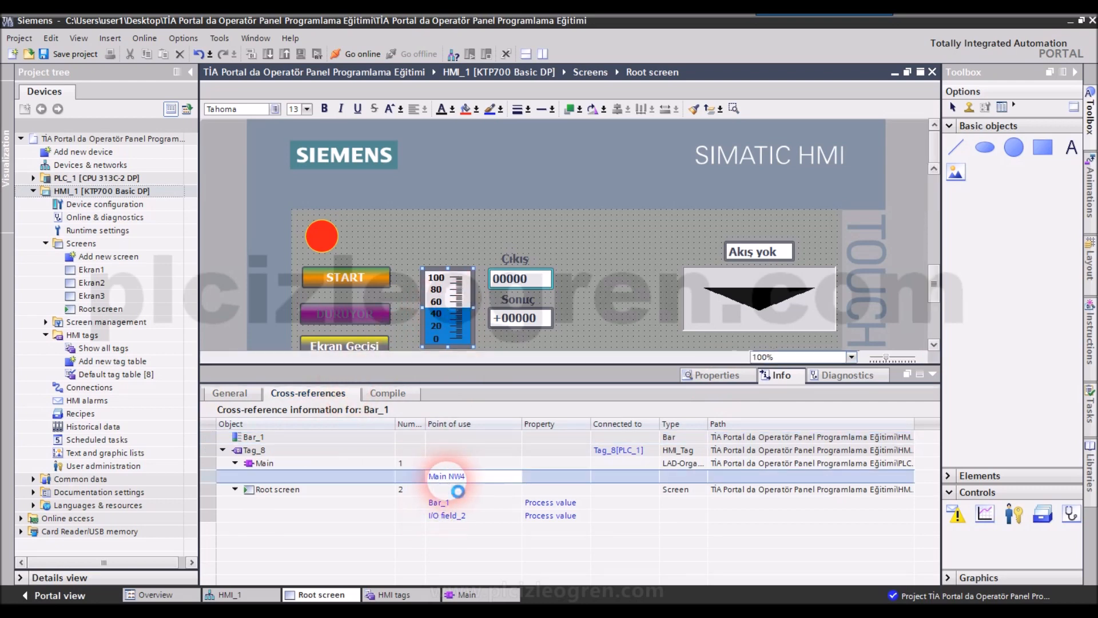
pyautogui.click(446, 477)
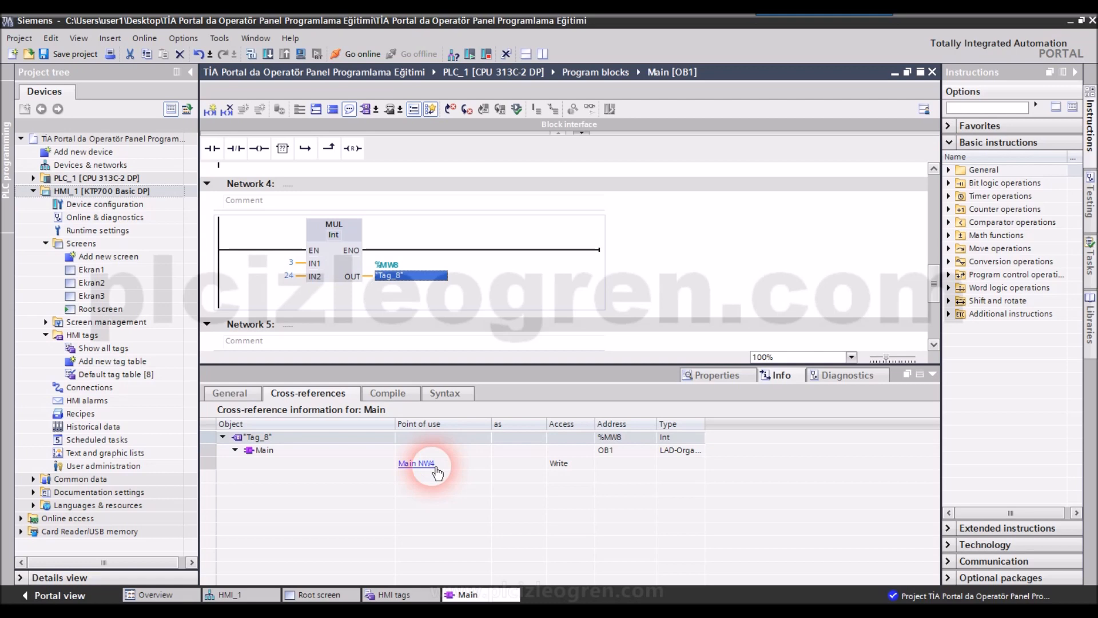
# Locate the Tag_8 multiply-result write in Main network 4
pyautogui.click(396, 595)
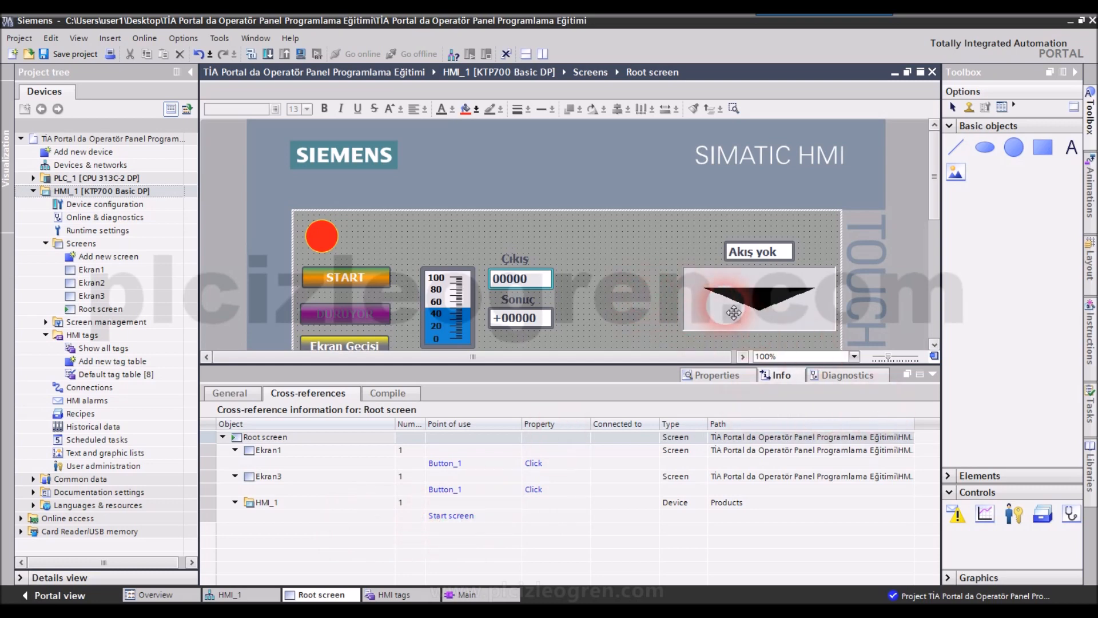
# Read cross-references for the graphic I/O field, then for Bar_1 and its Tag_8
pyautogui.click(758, 301)
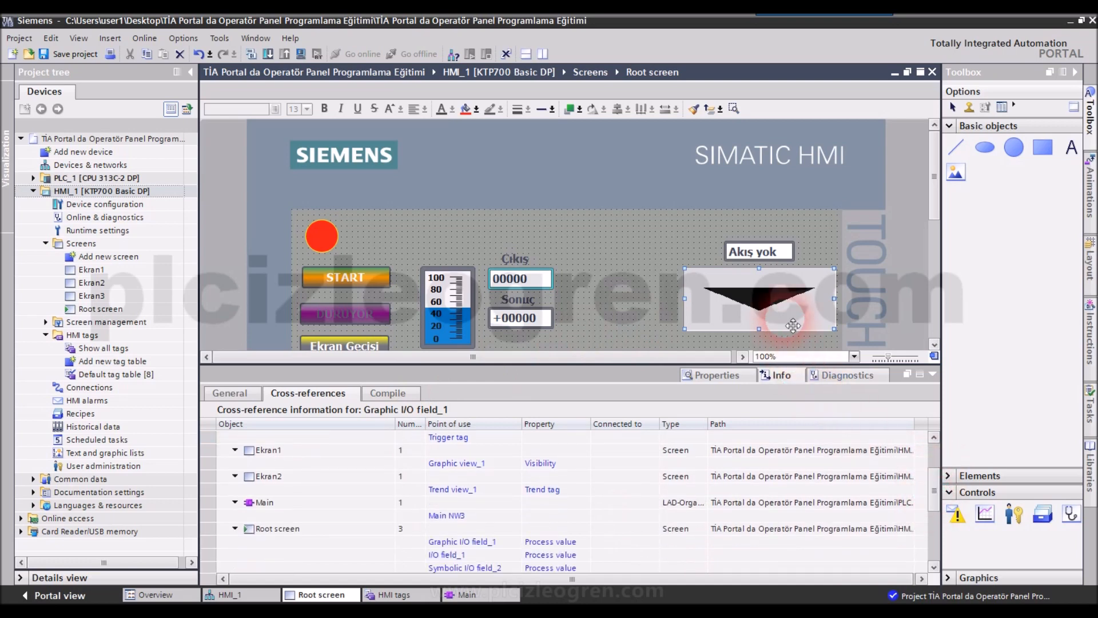
pyautogui.moveTo(768, 306)
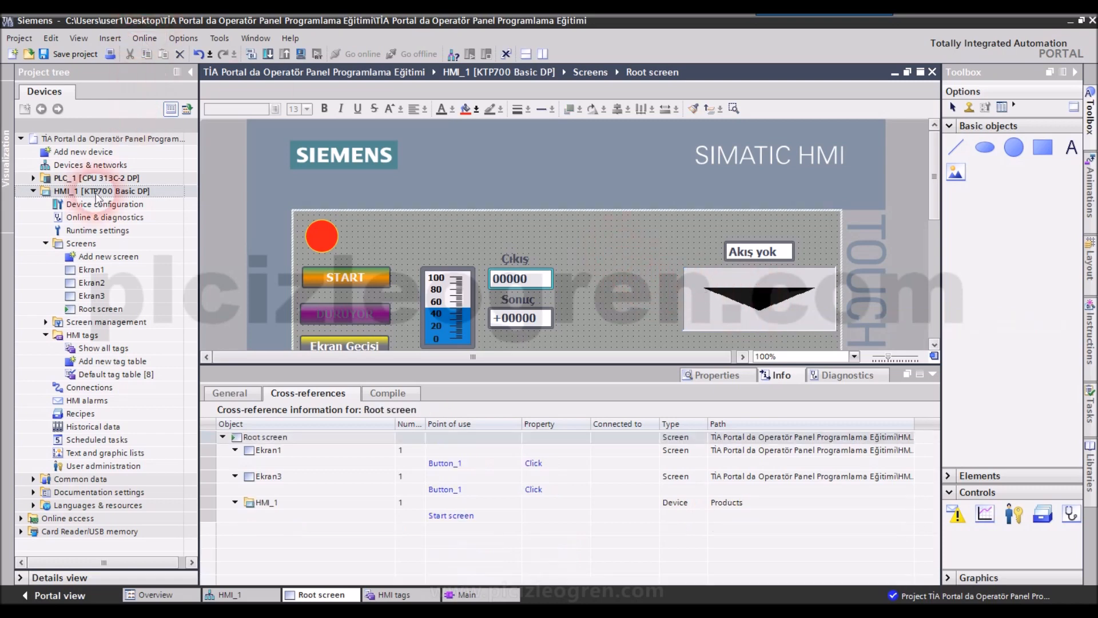
pyautogui.moveTo(390, 313)
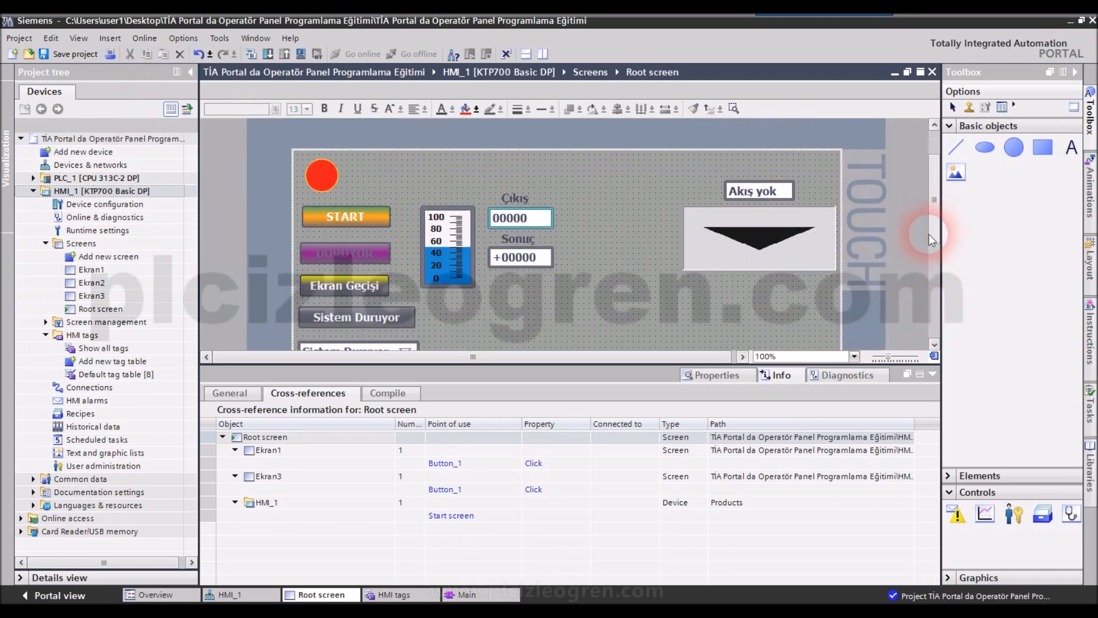
pyautogui.scroll(-3)
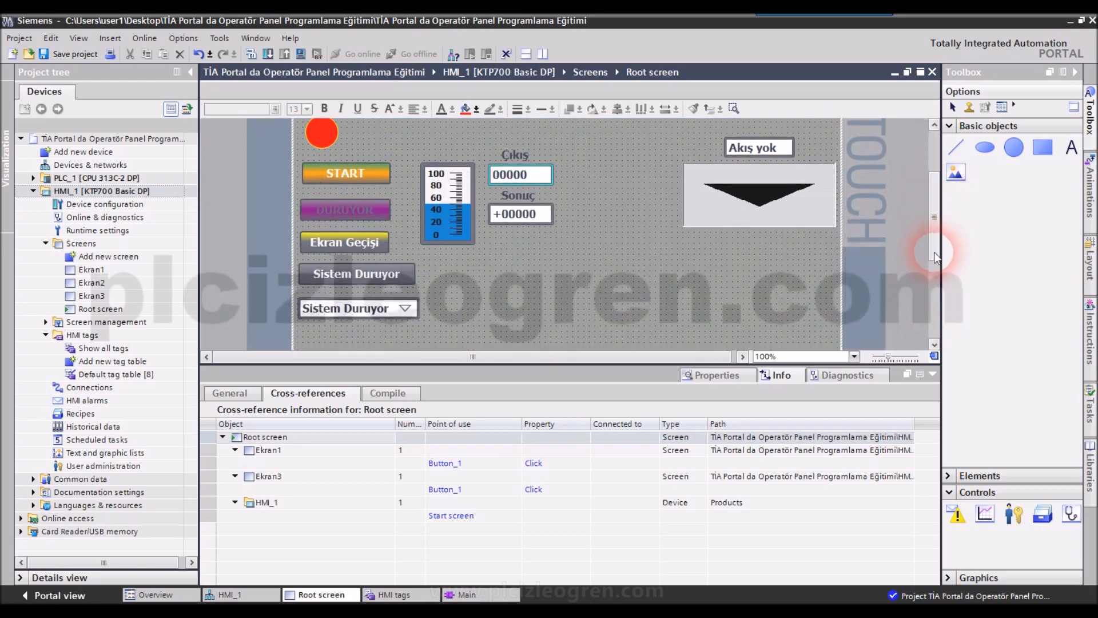
pyautogui.scroll(-3)
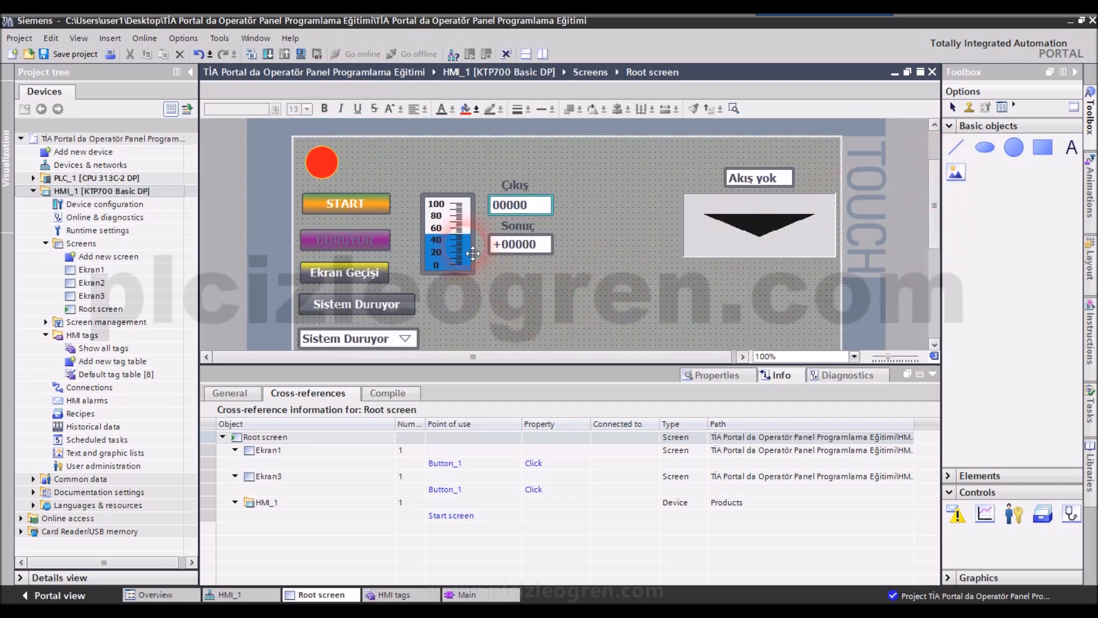
pyautogui.click(459, 238)
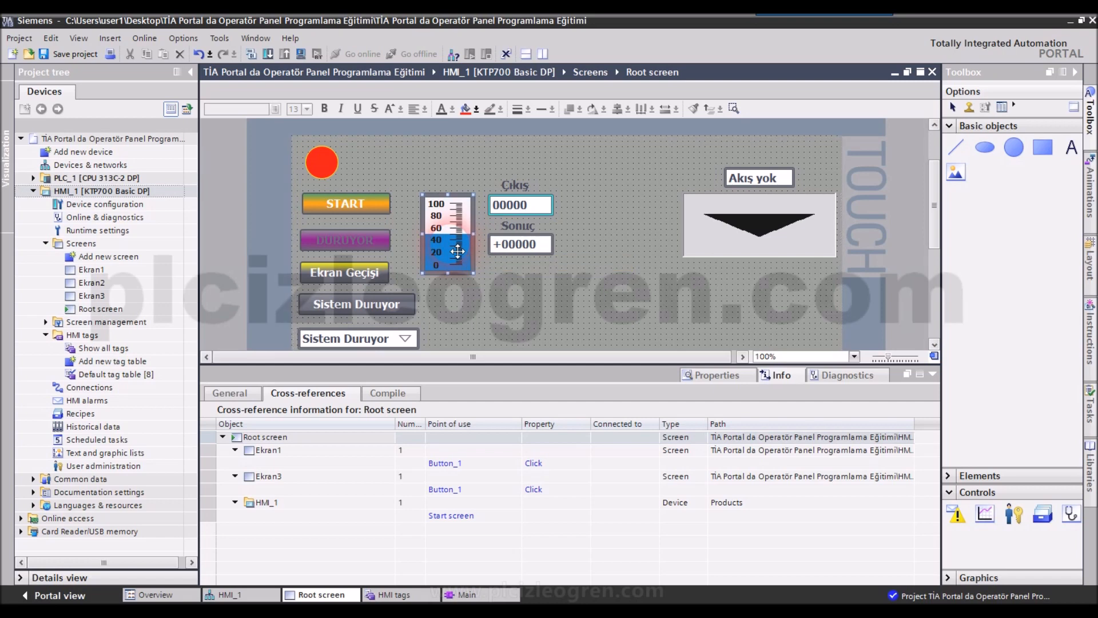
pyautogui.click(454, 242)
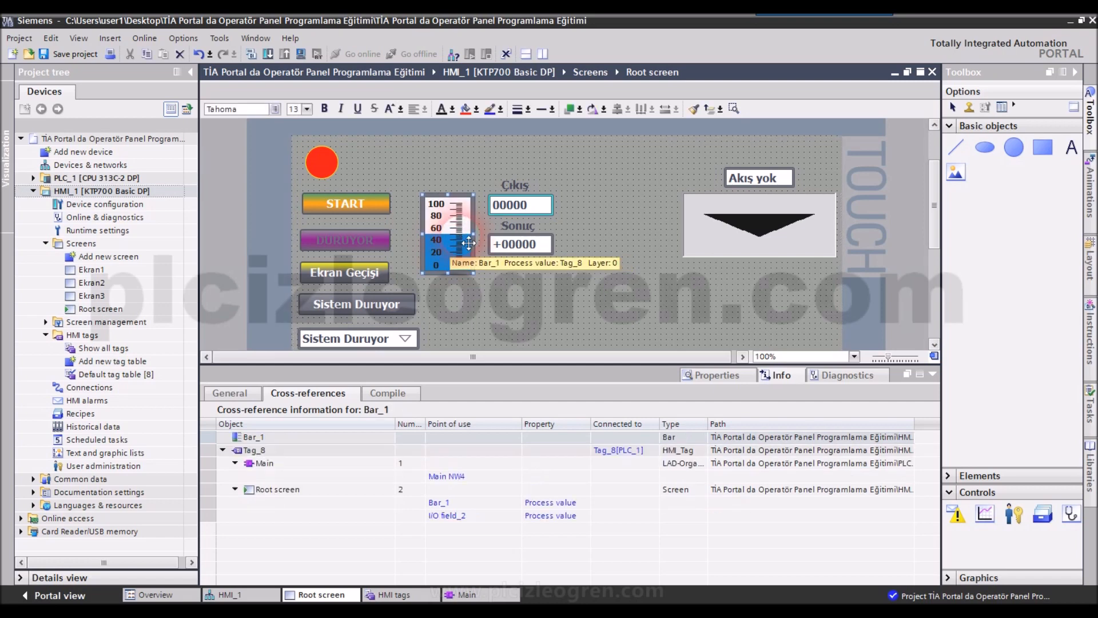